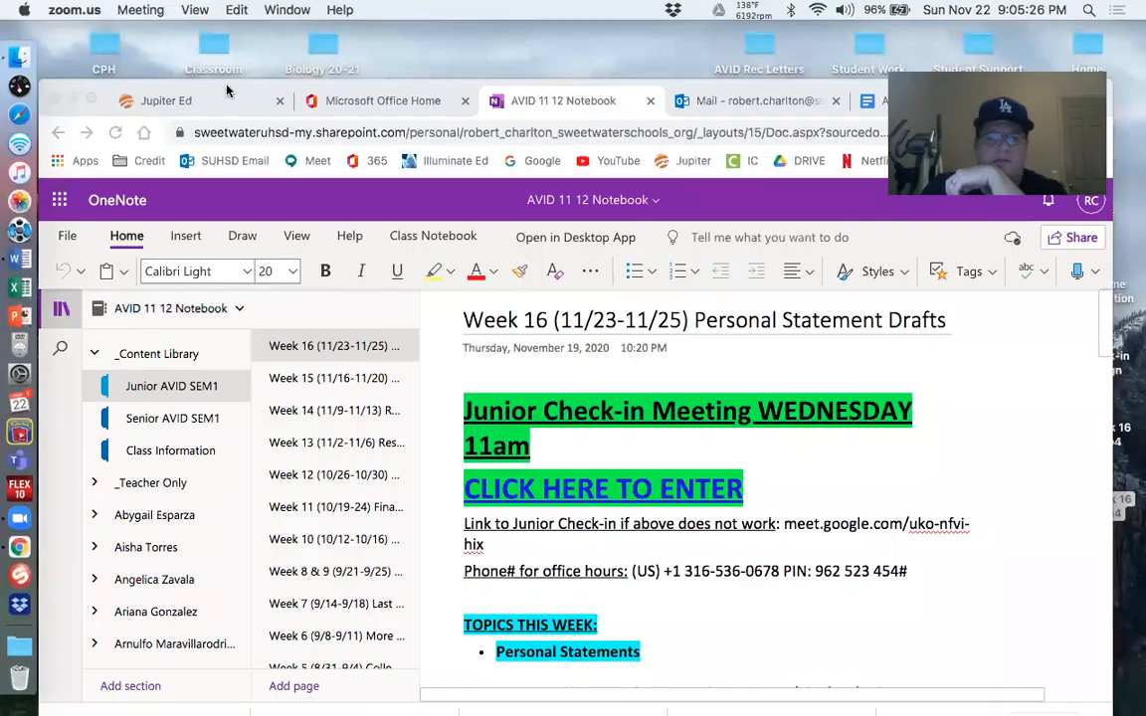
Scroll the Week 16 page past the assignments to the Flowchart & Graphic Organizer image
scroll(down, 3)
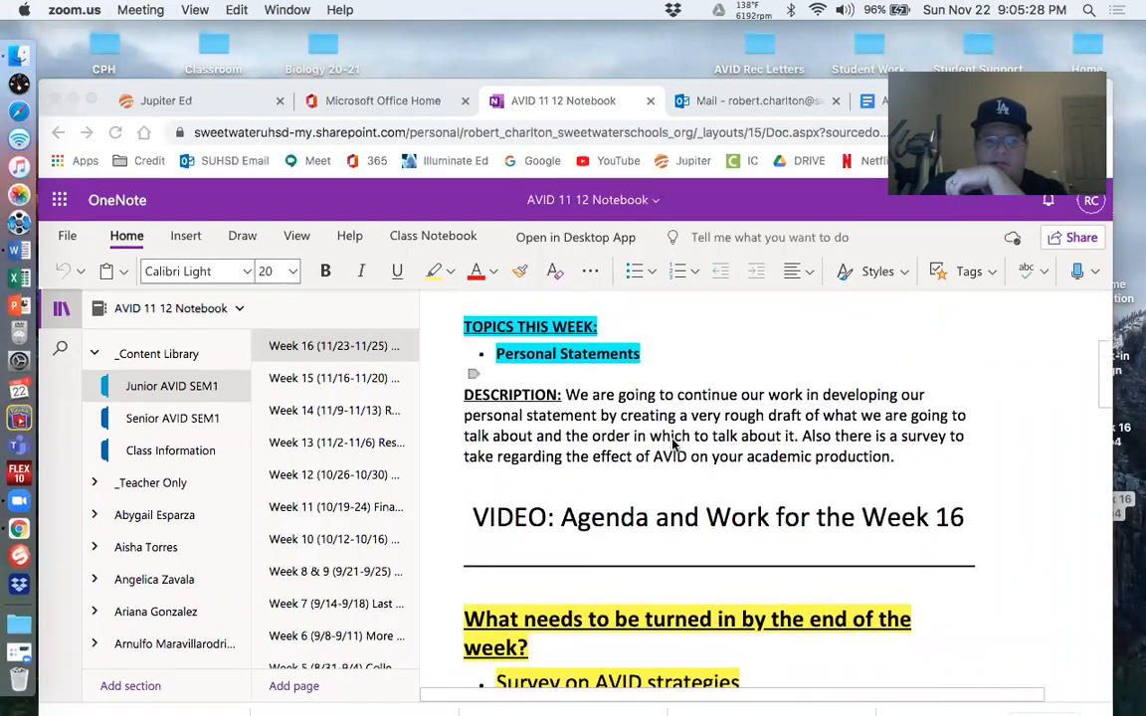
scroll(down, 3)
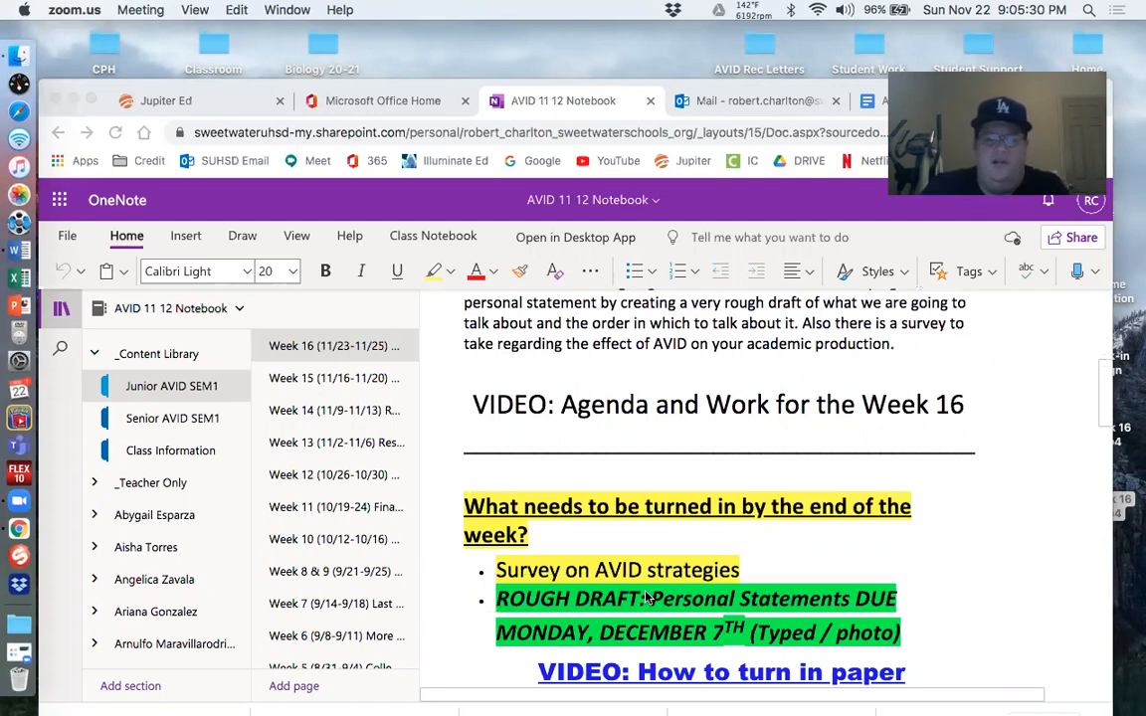
mouse_move(643, 548)
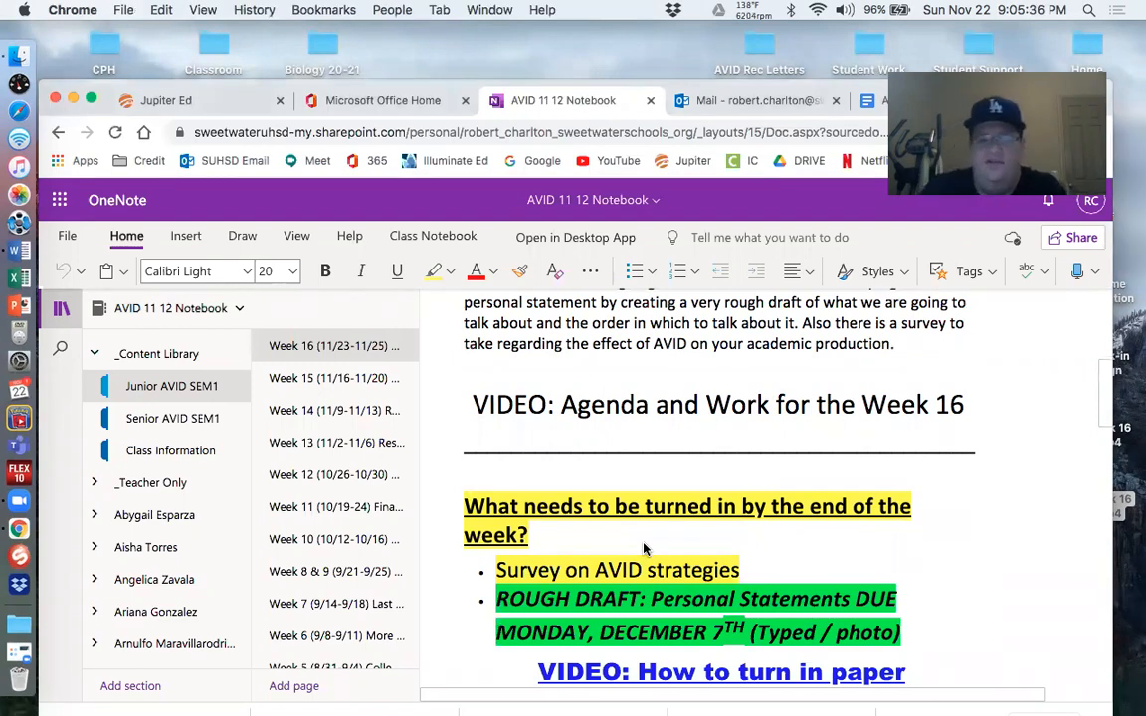
scroll(down, 3)
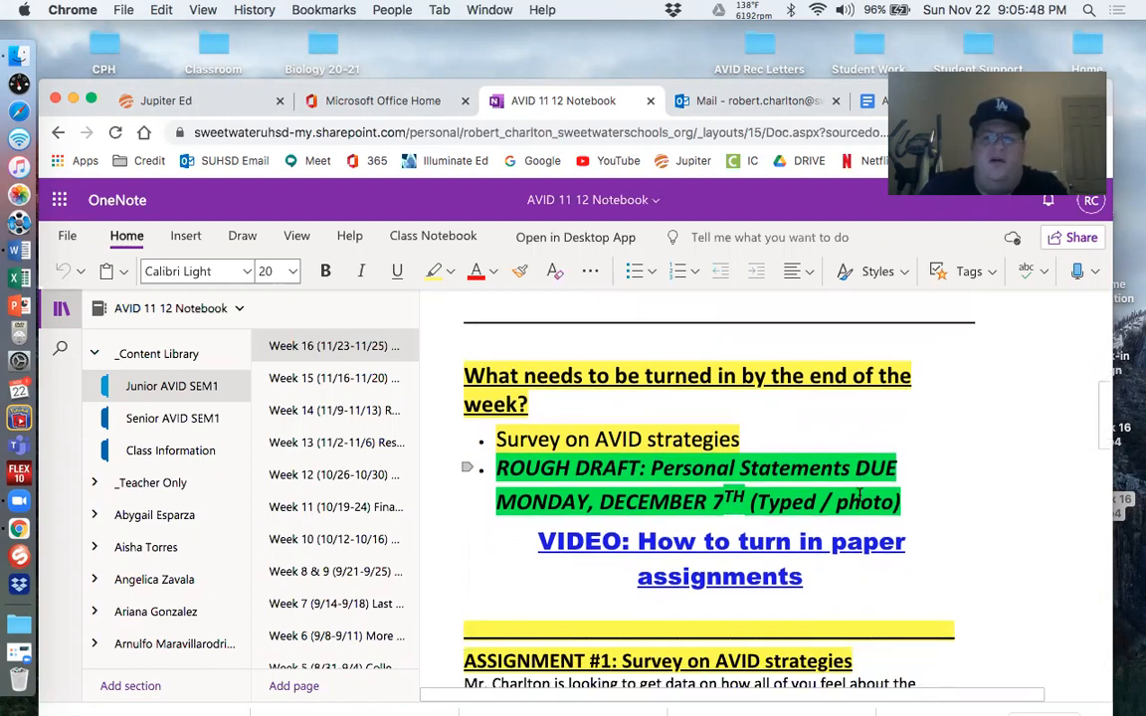
scroll(down, 3)
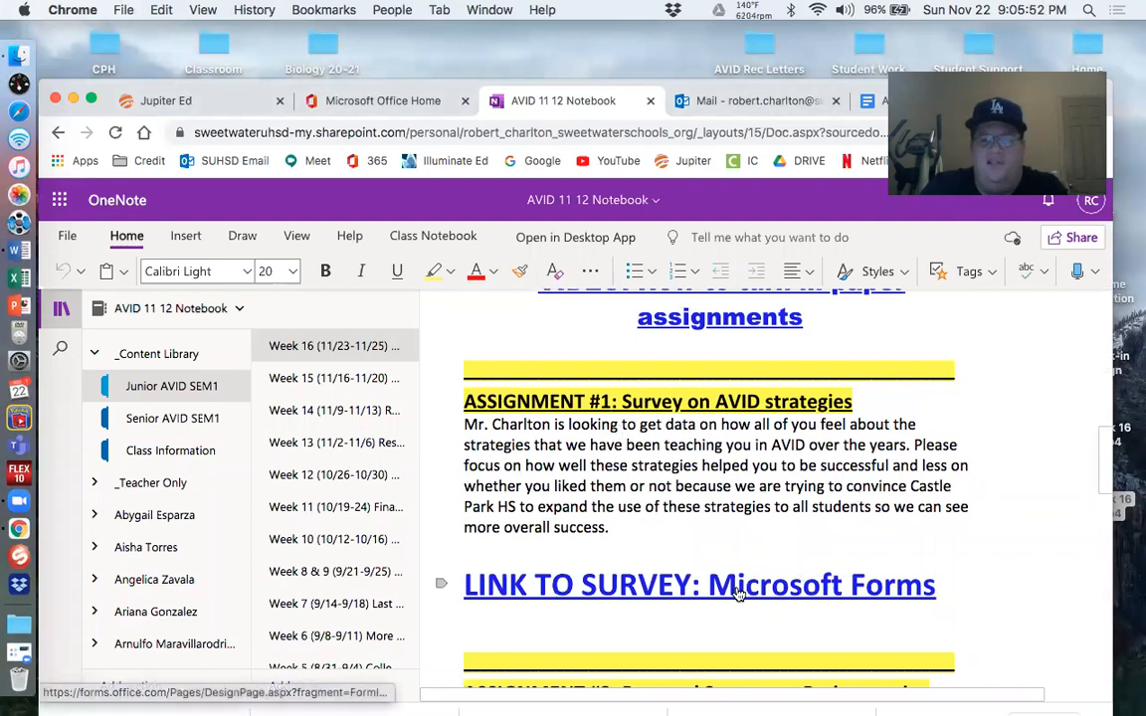
scroll(down, 3)
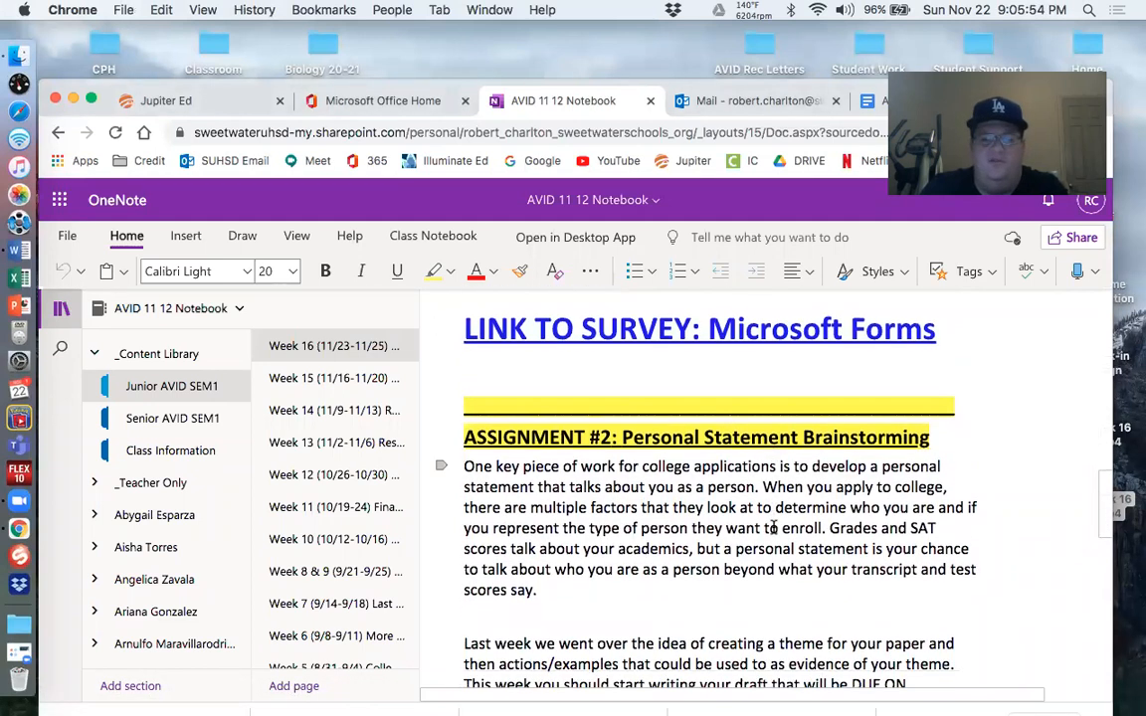
scroll(down, 3)
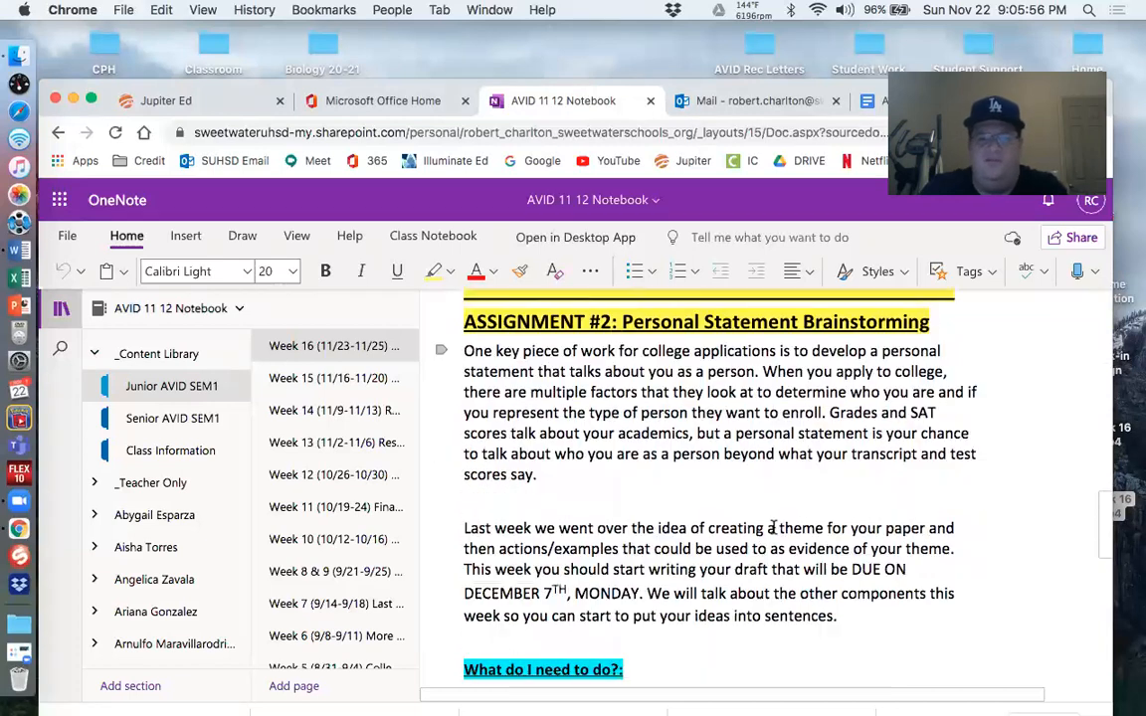
scroll(down, 3)
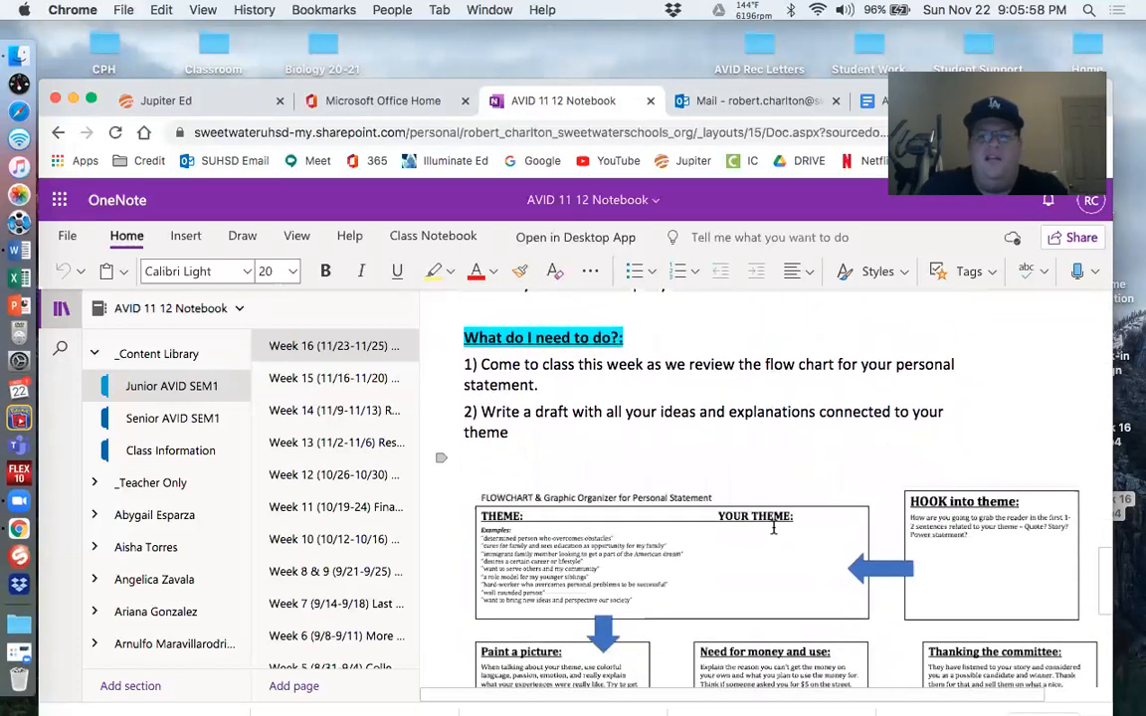
scroll(down, 3)
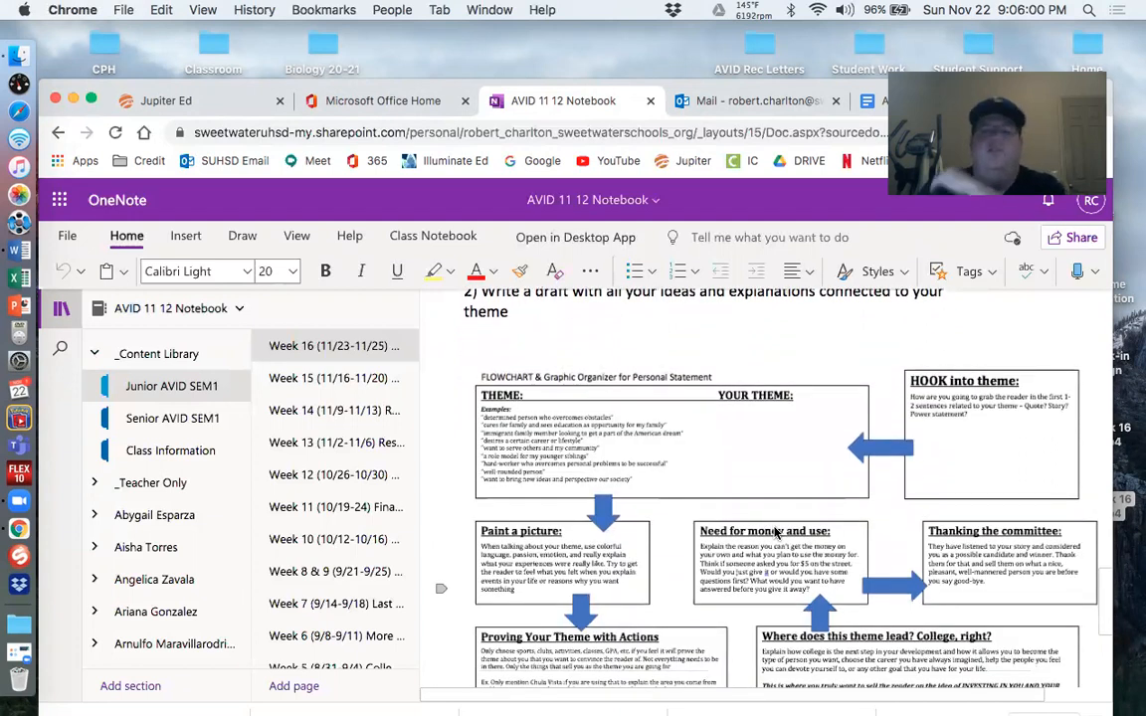
scroll(down, 3)
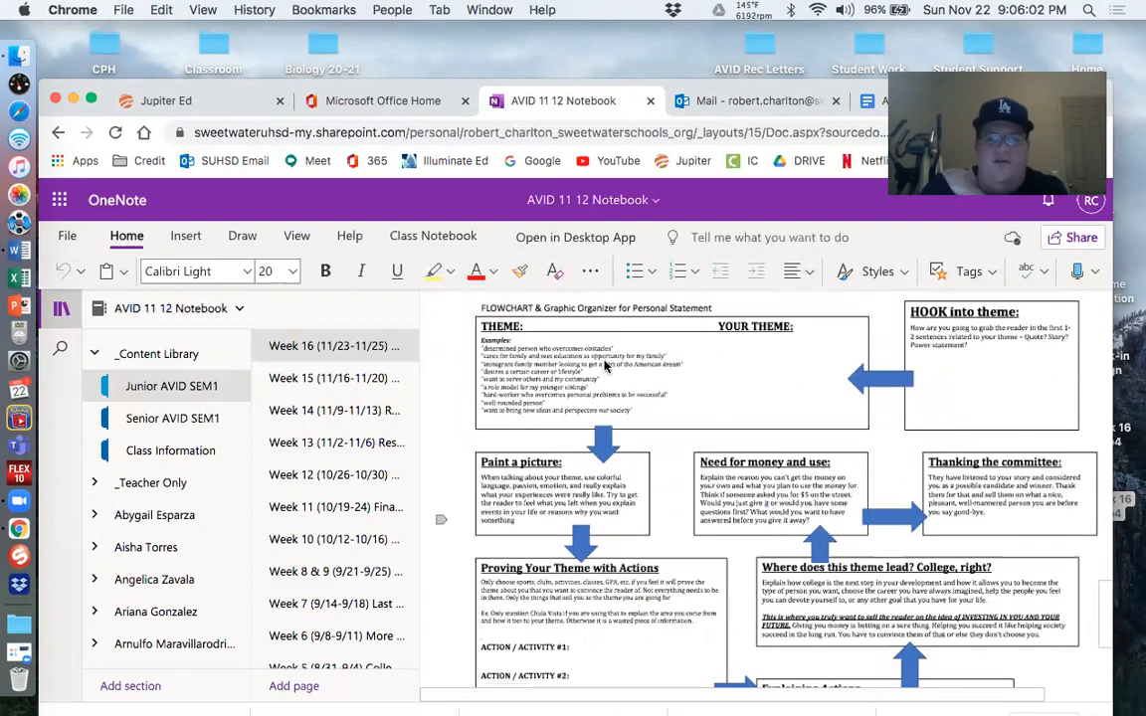
scroll(down, 3)
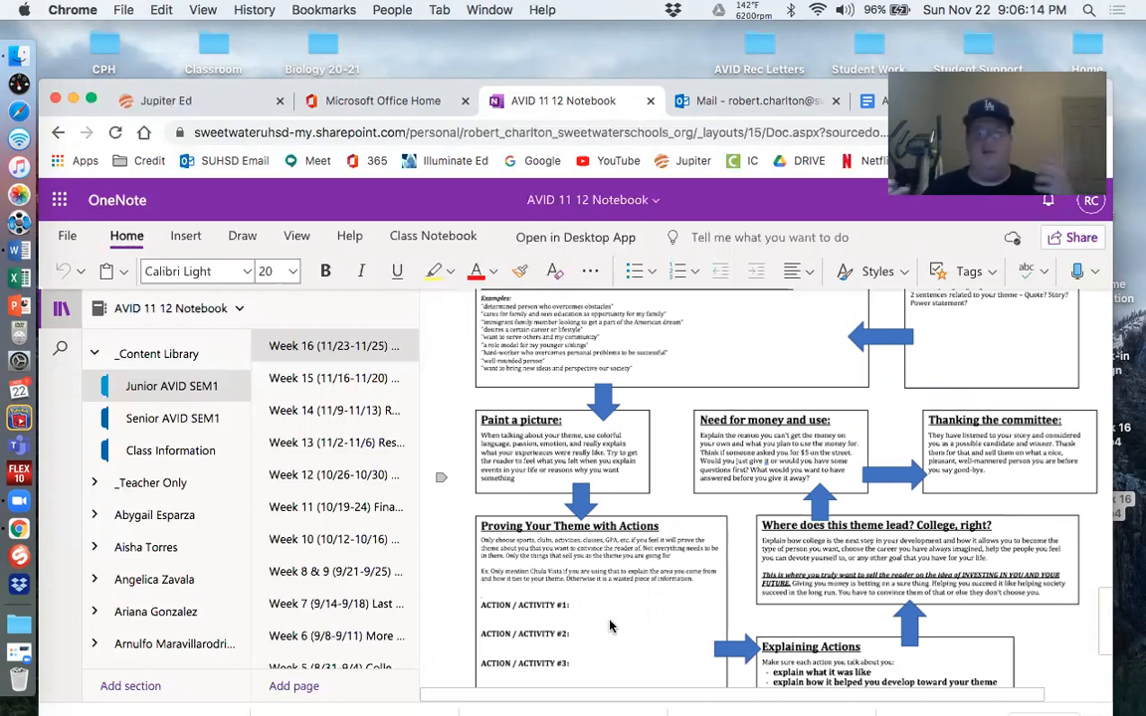
mouse_move(638, 674)
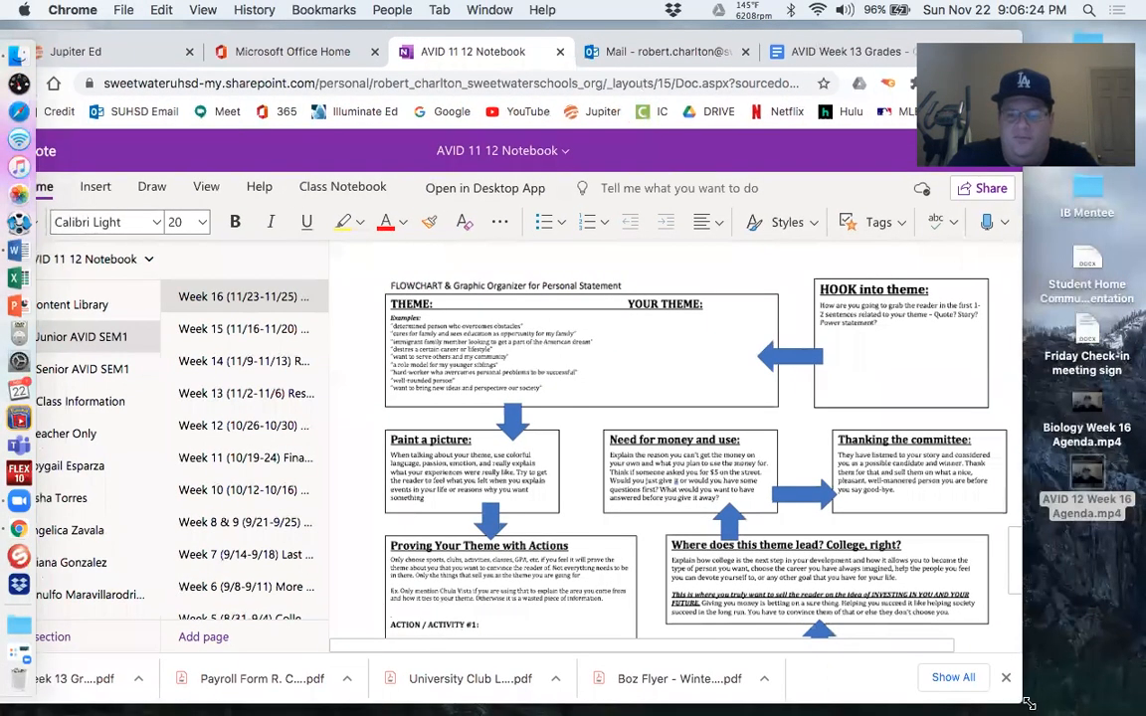
Search the Mac in Finder for 'personal statement' files
scroll(down, 3)
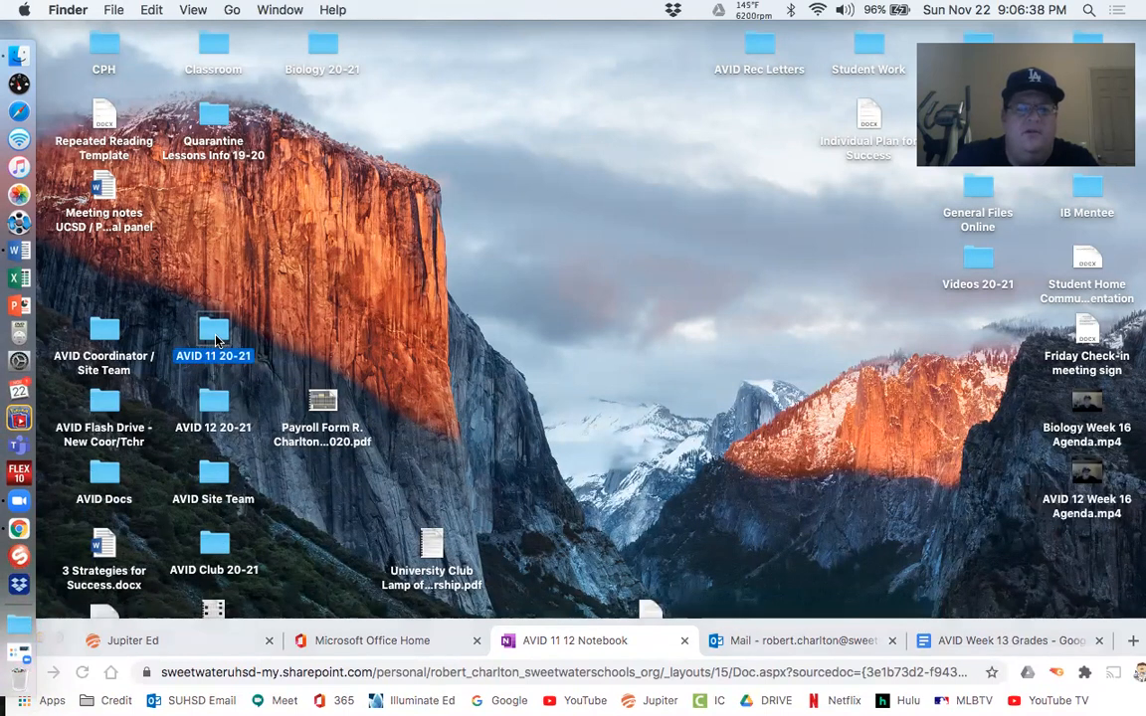
double_click(213, 330)
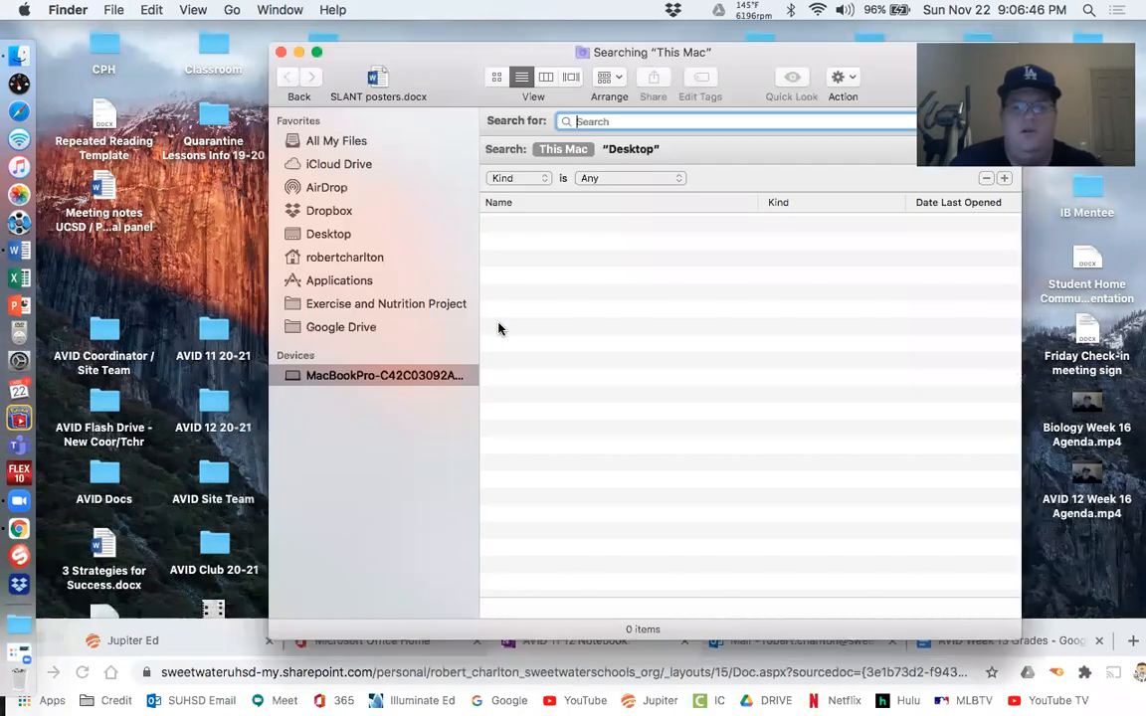
text(personal statement)
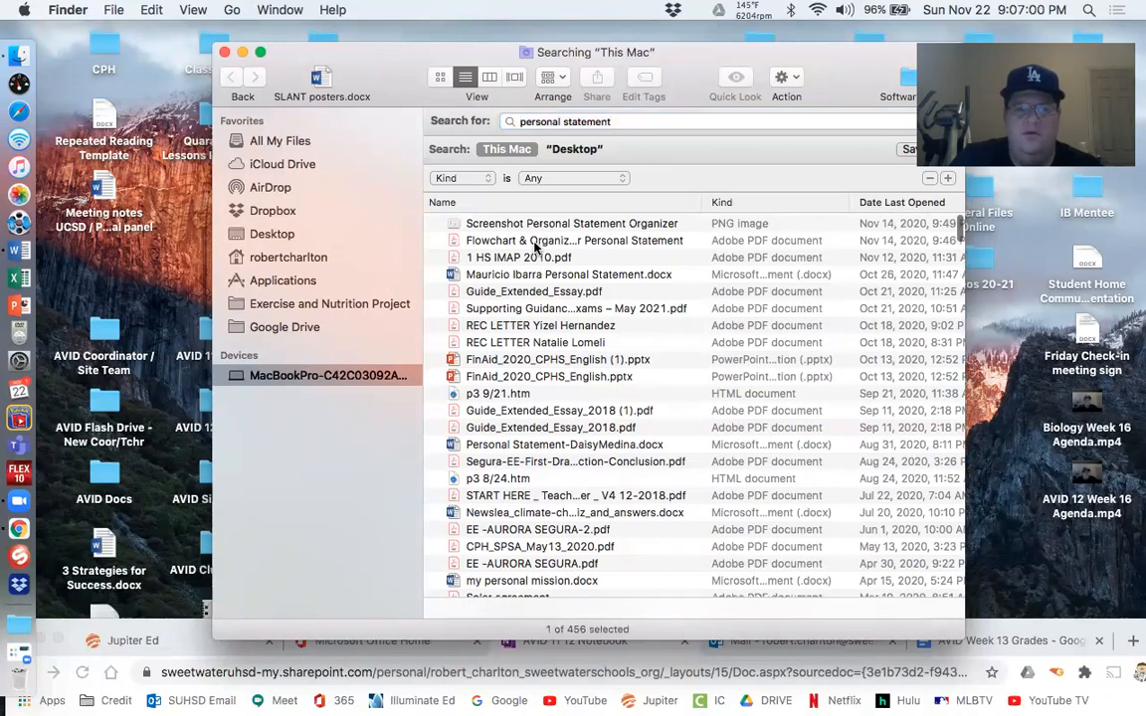
Open the Flowchart & Organizer for Personal Statement PDF from the search results
click(574, 240)
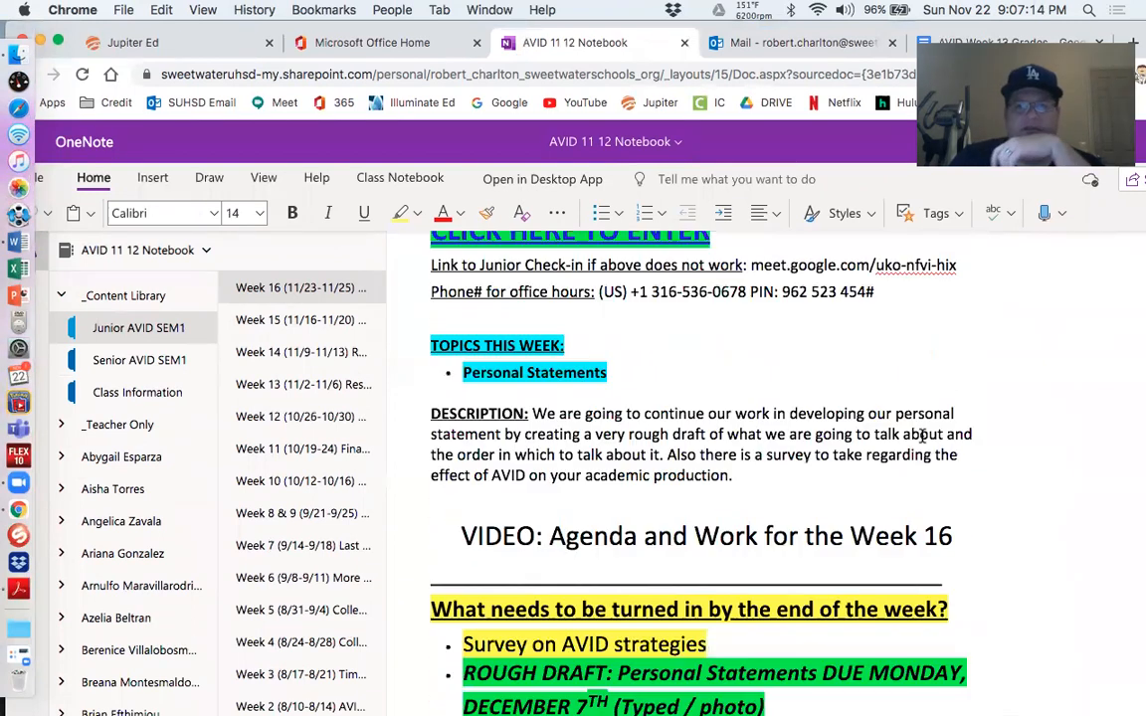
scroll(down, 3)
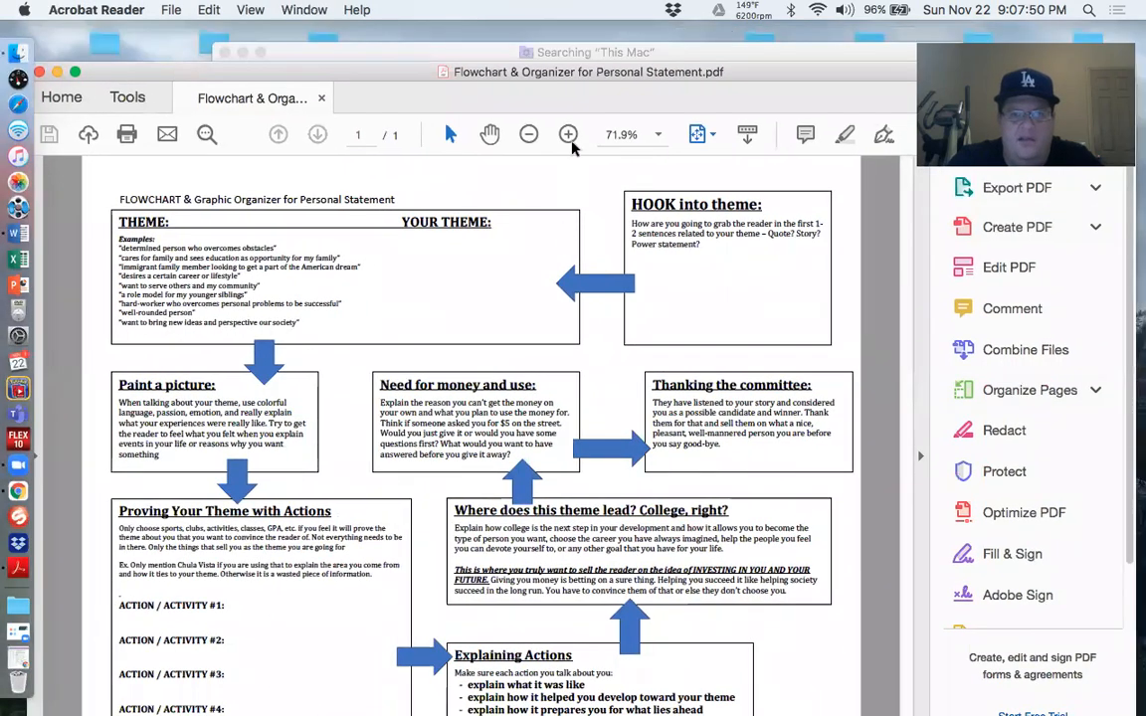
Enlarge the Acrobat Reader window so the organizer shows at about 79% zoom
click(568, 135)
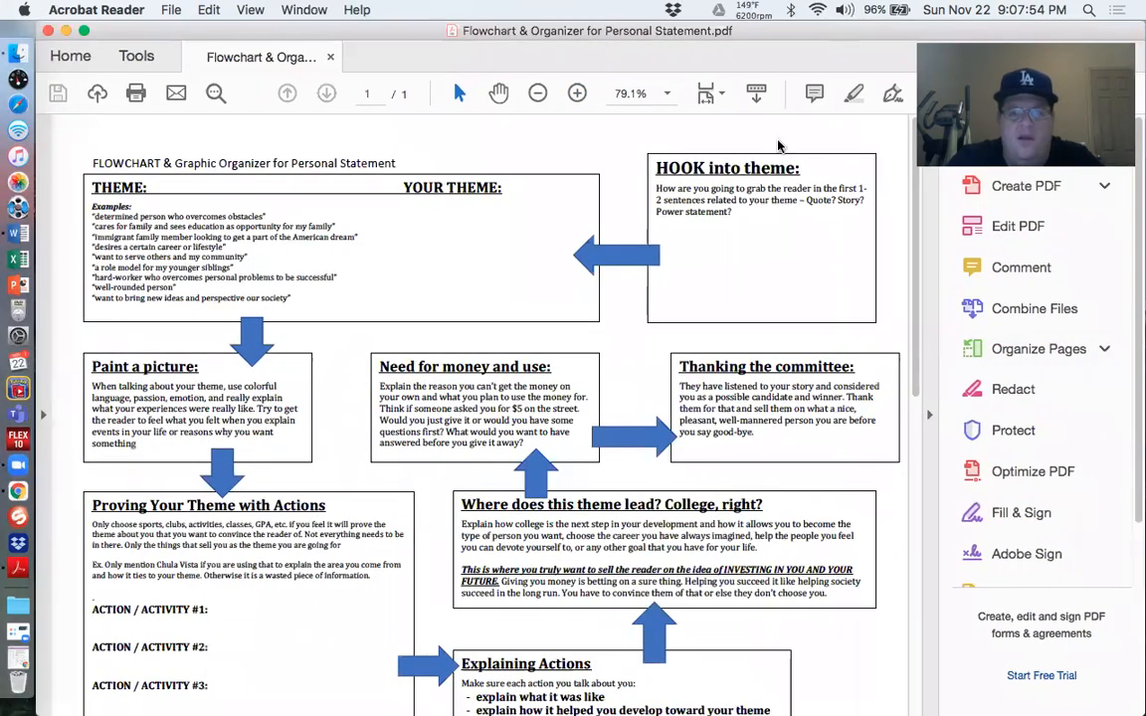
mouse_move(756, 227)
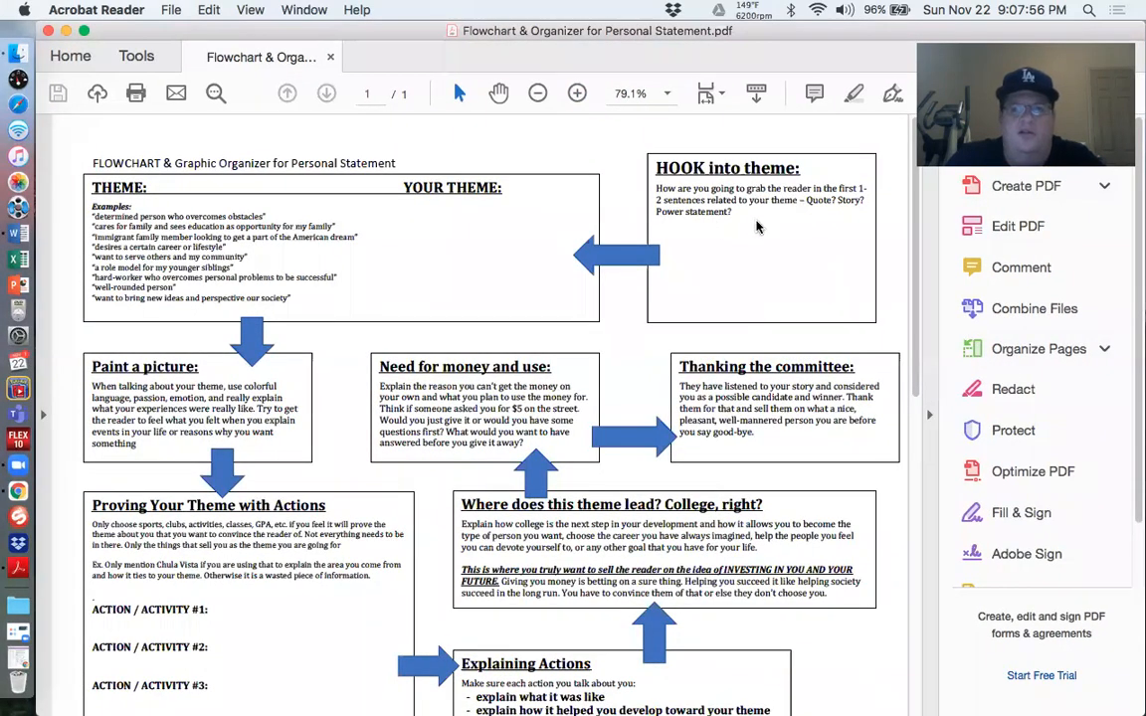
mouse_move(768, 219)
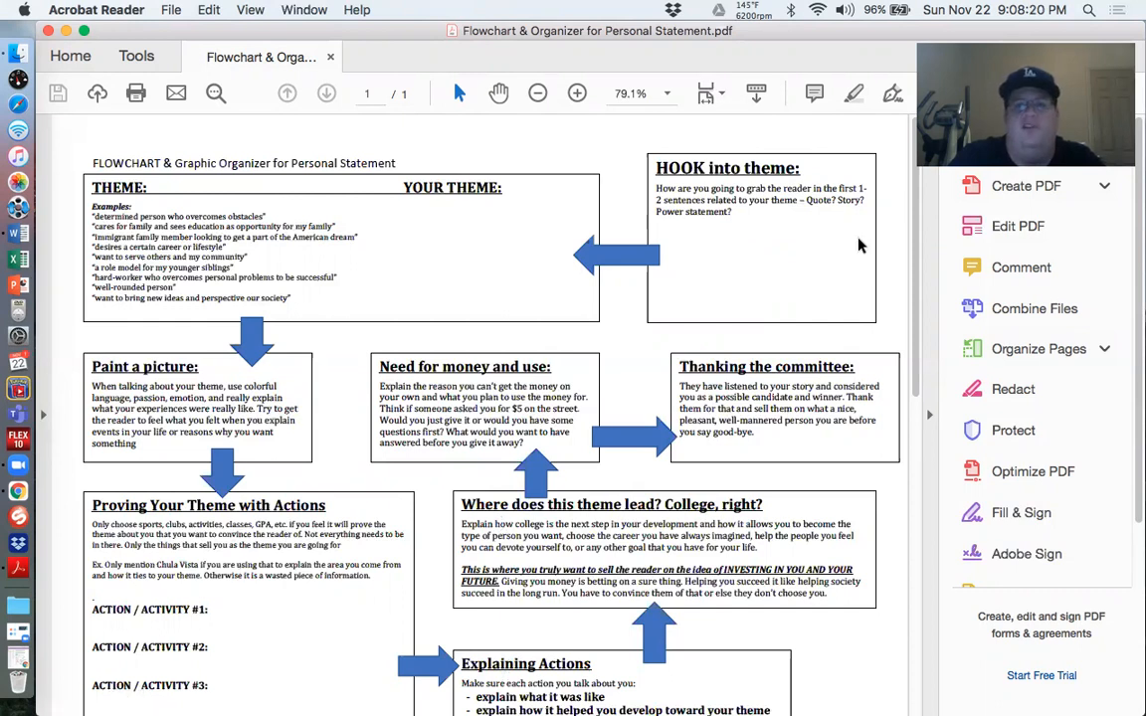
mouse_move(751, 251)
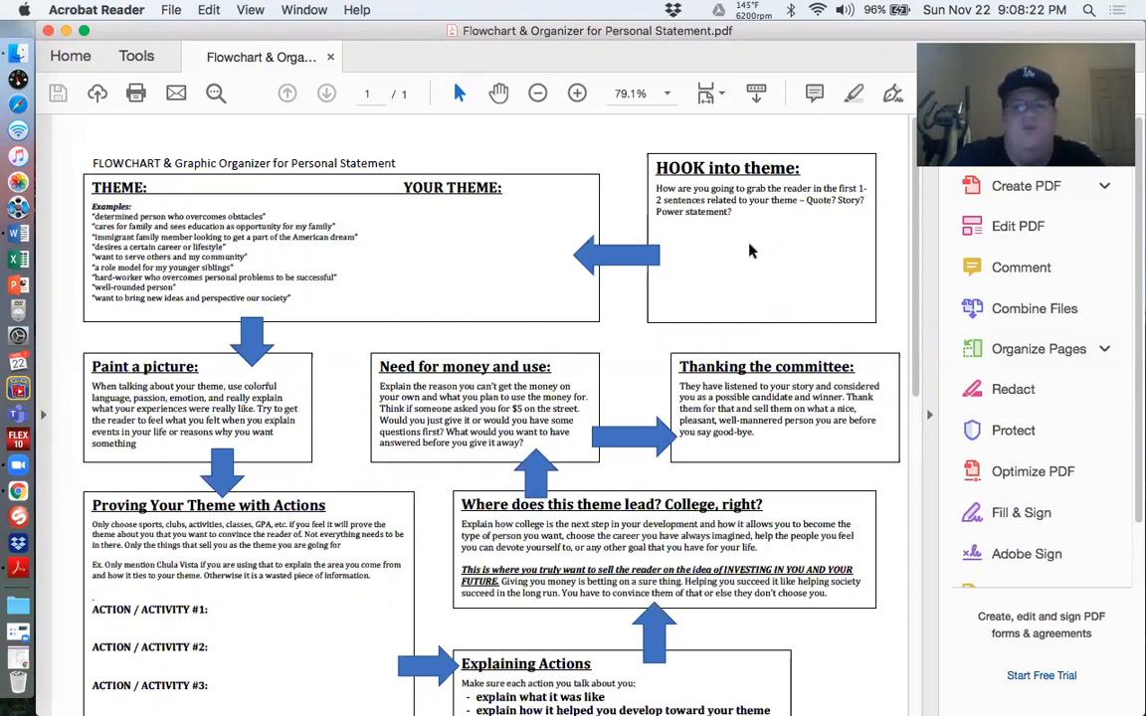
mouse_move(819, 164)
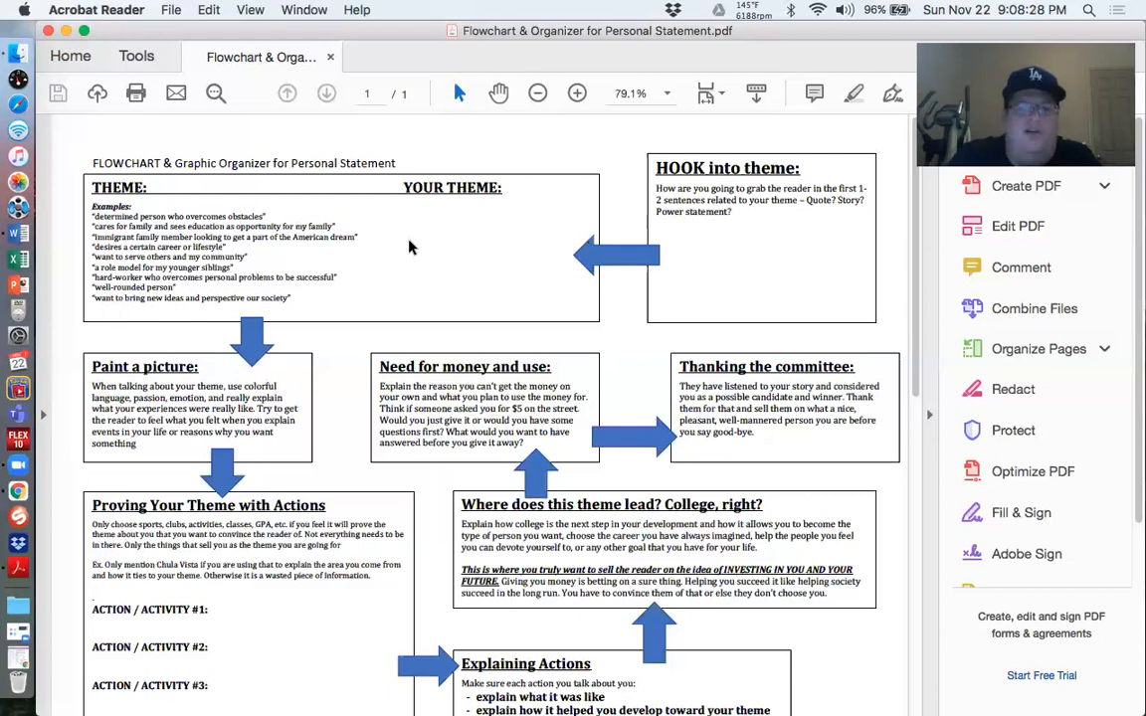
mouse_move(390, 309)
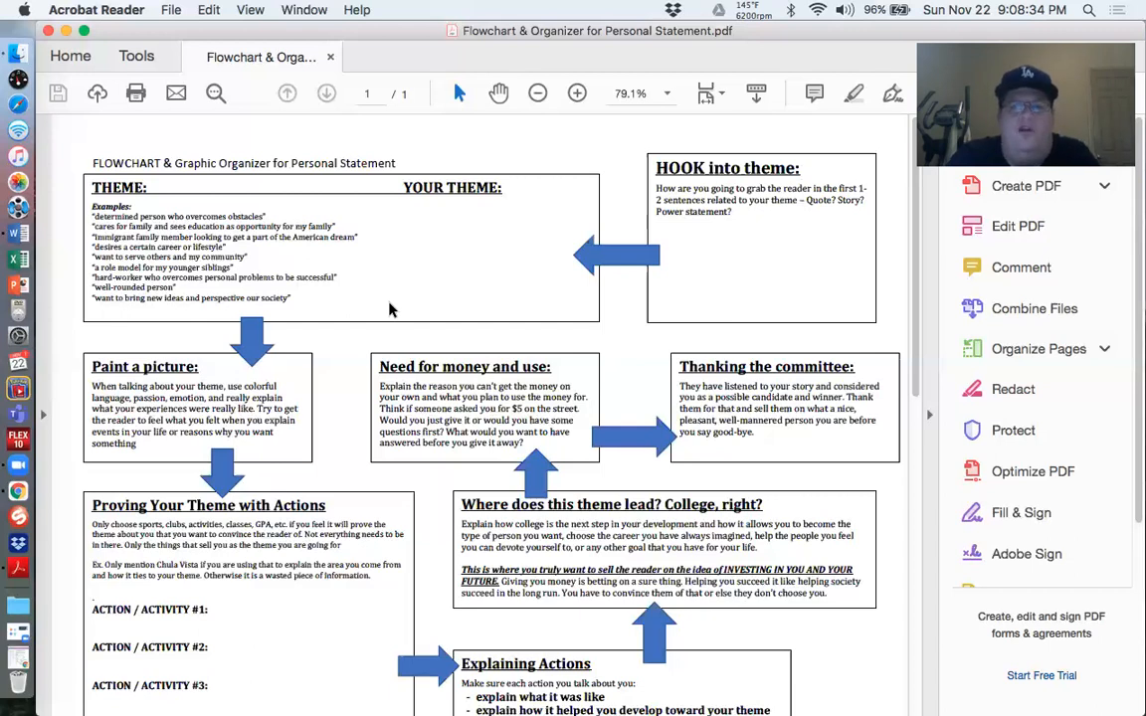
scroll(down, 3)
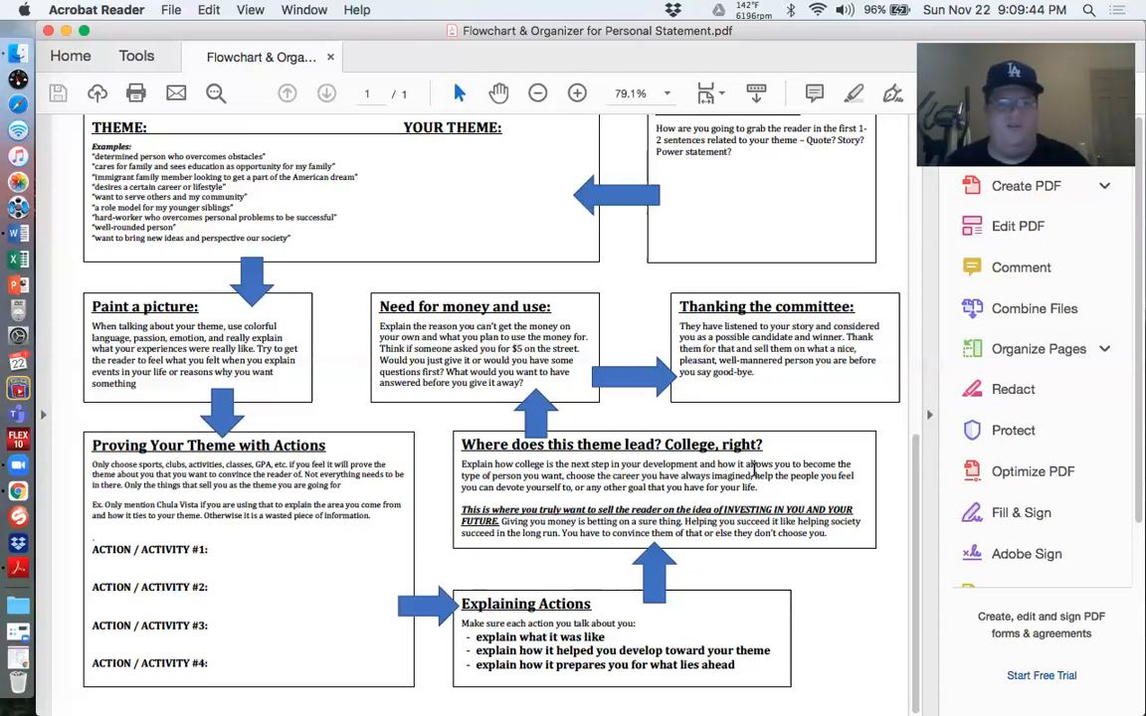
mouse_move(447, 235)
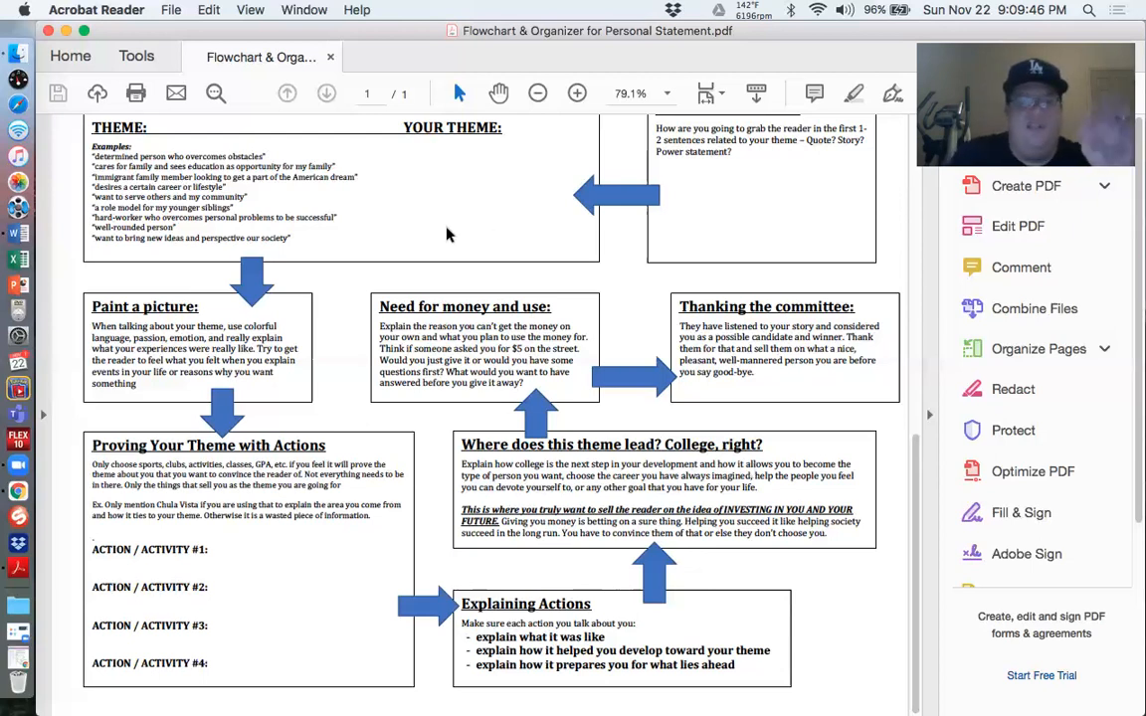
mouse_move(332, 185)
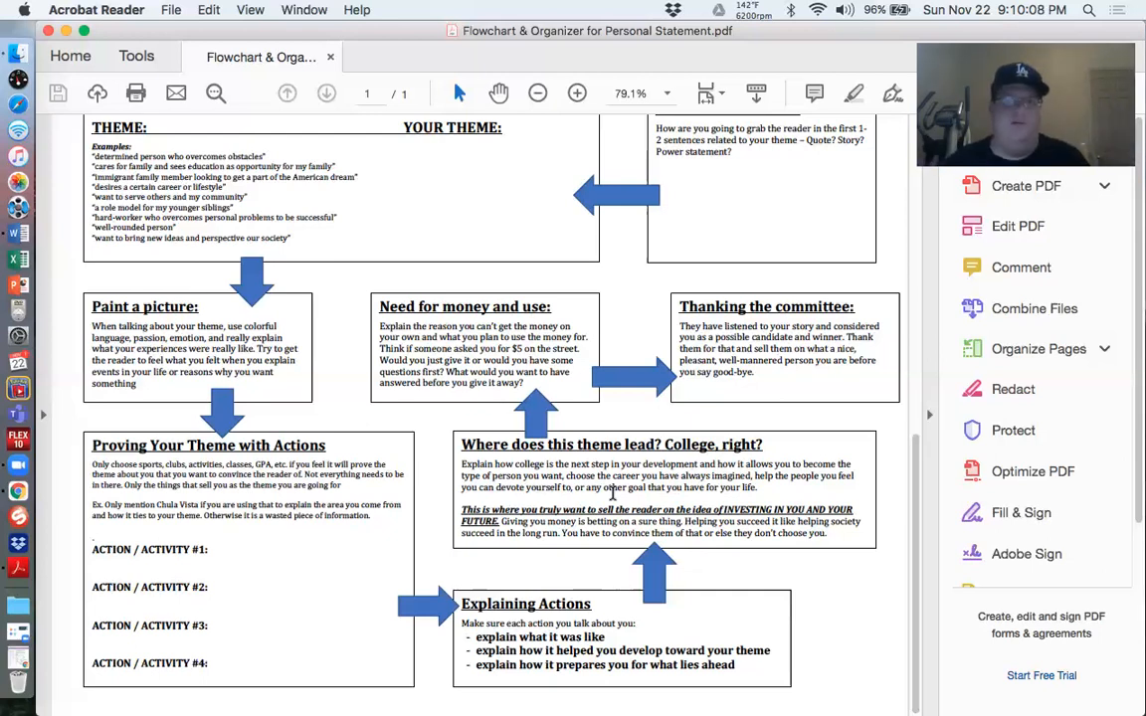
mouse_move(286, 189)
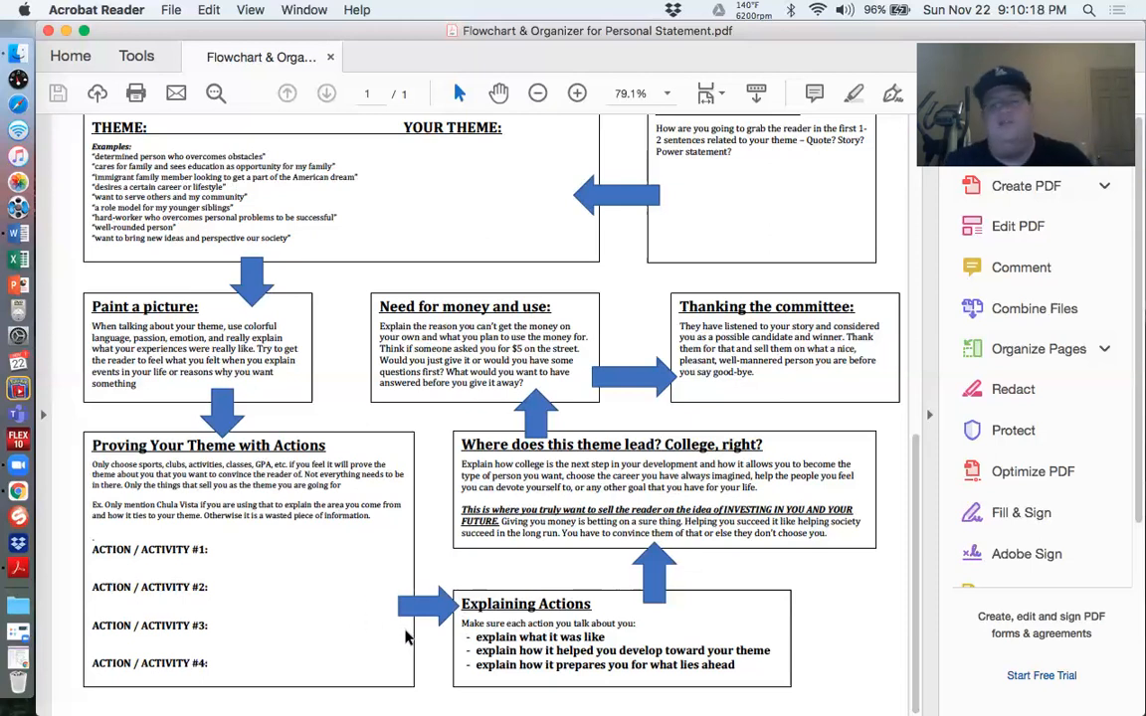
mouse_move(699, 493)
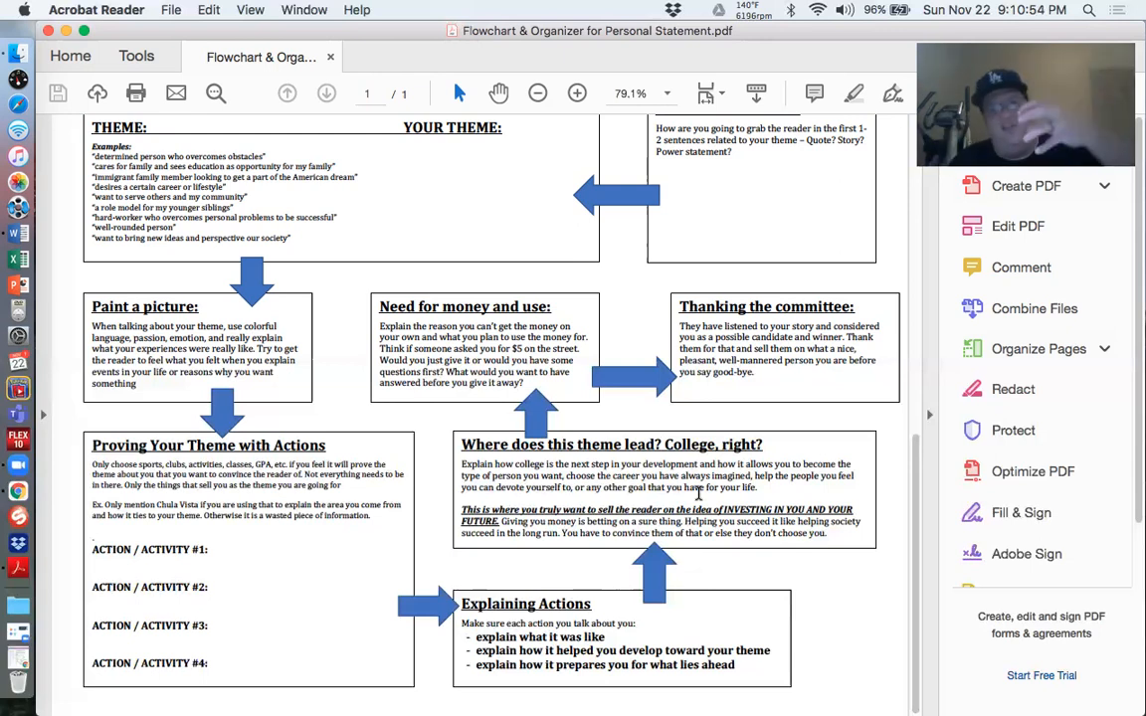
mouse_move(498, 256)
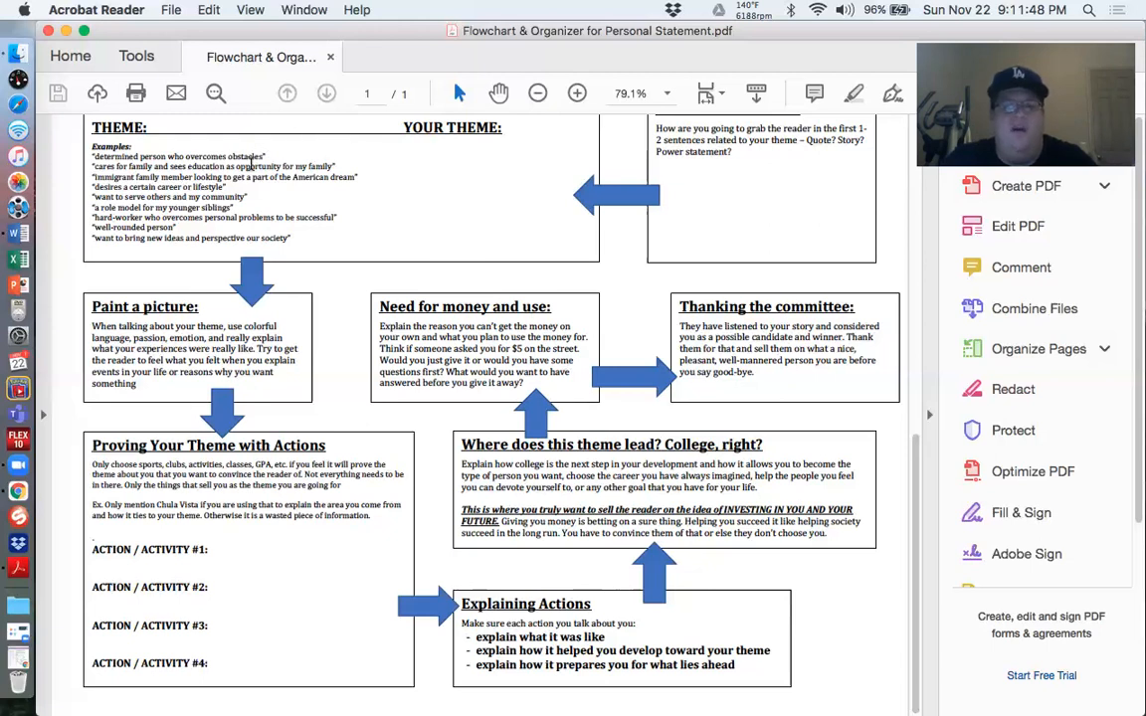
mouse_move(613, 468)
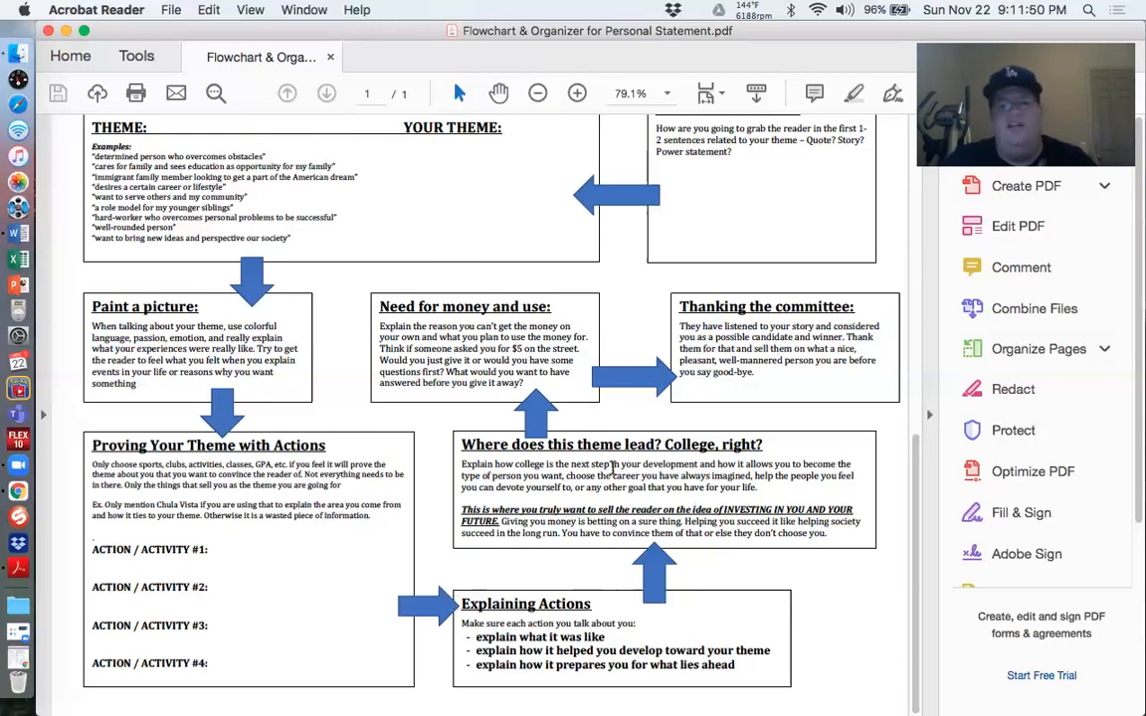
mouse_move(502, 300)
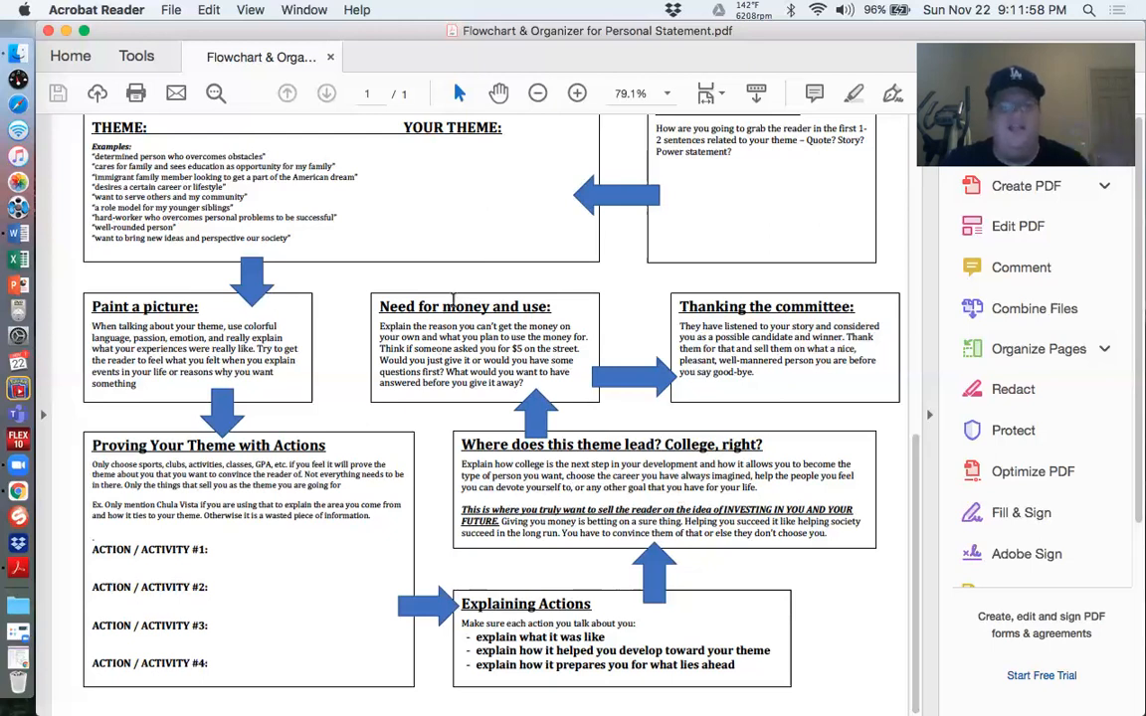
mouse_move(796, 426)
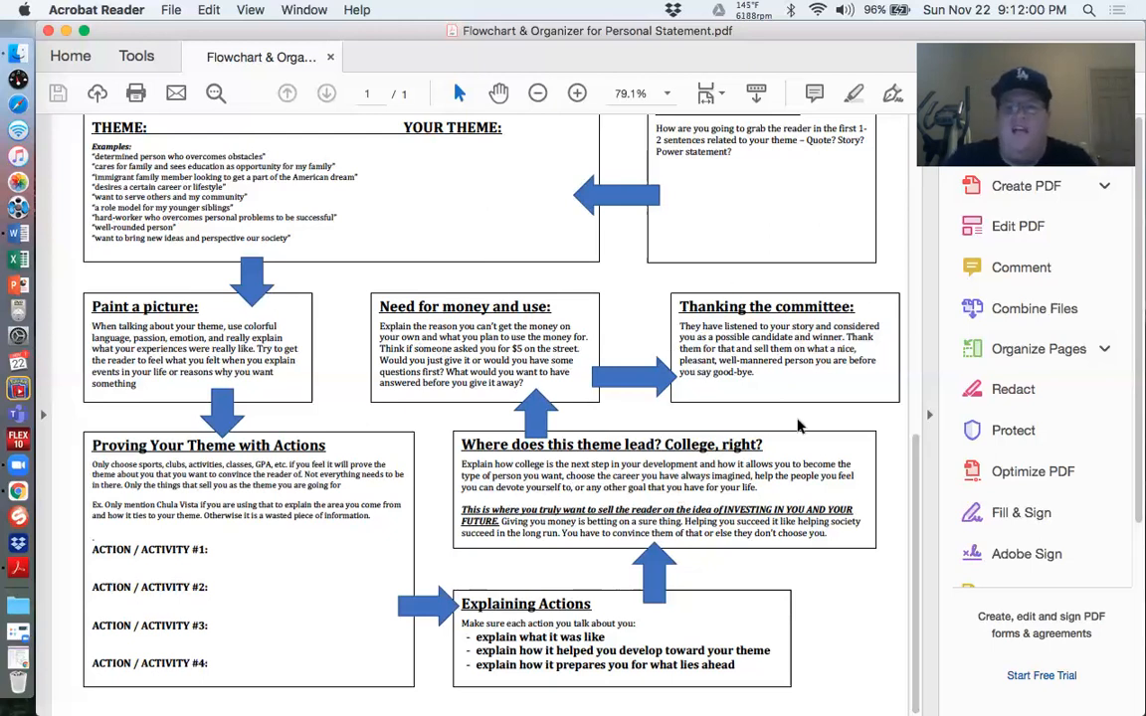
mouse_move(780, 223)
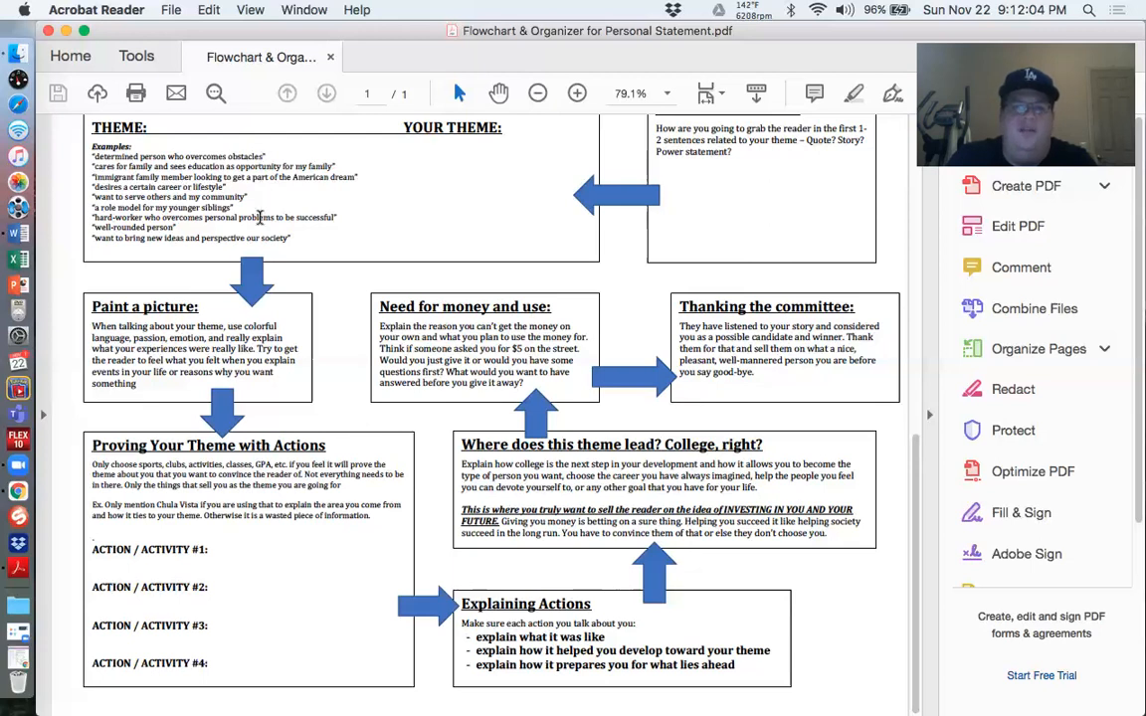
mouse_move(521, 687)
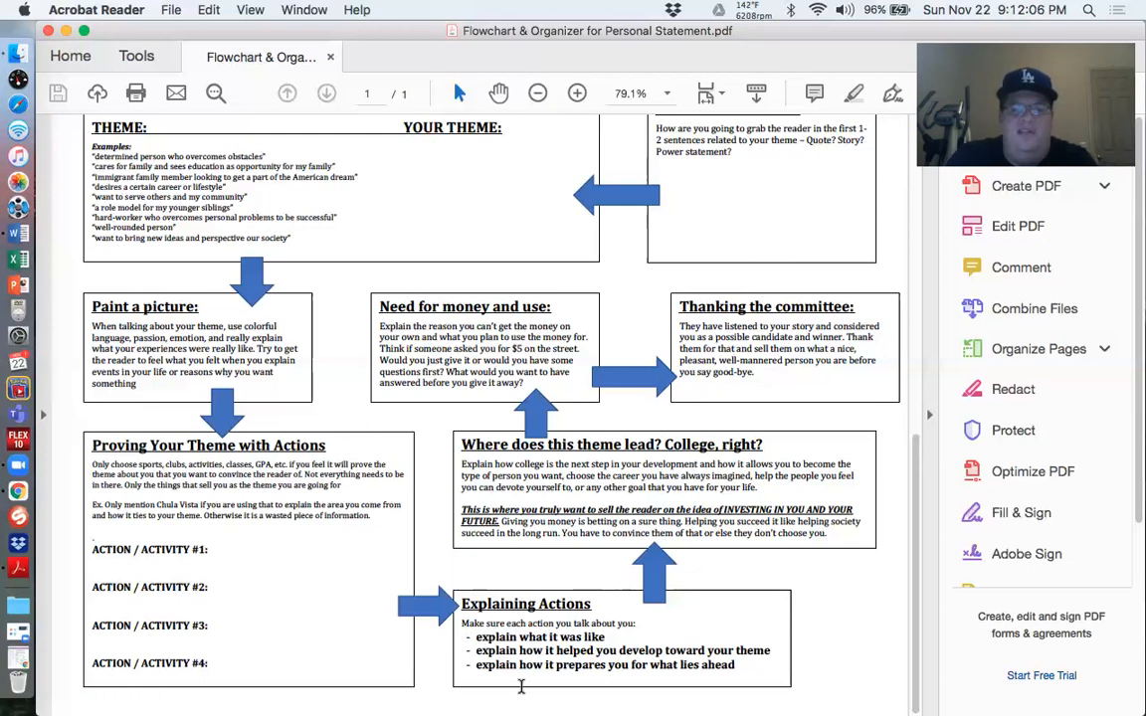
mouse_move(730, 511)
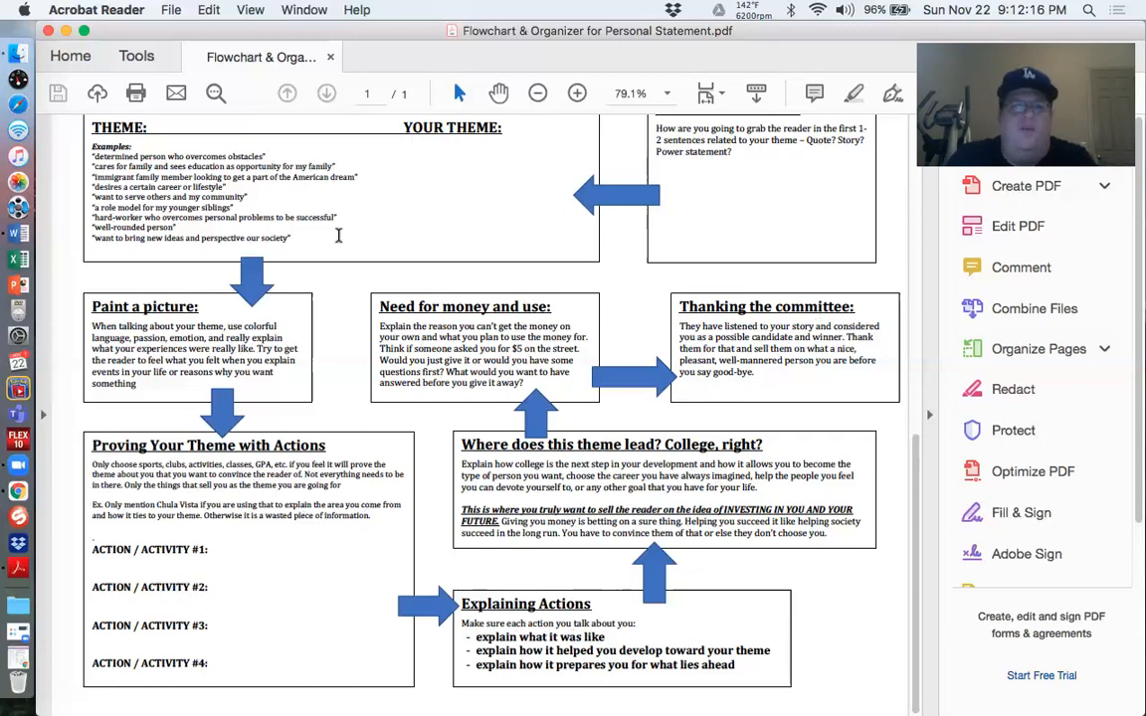
mouse_move(293, 380)
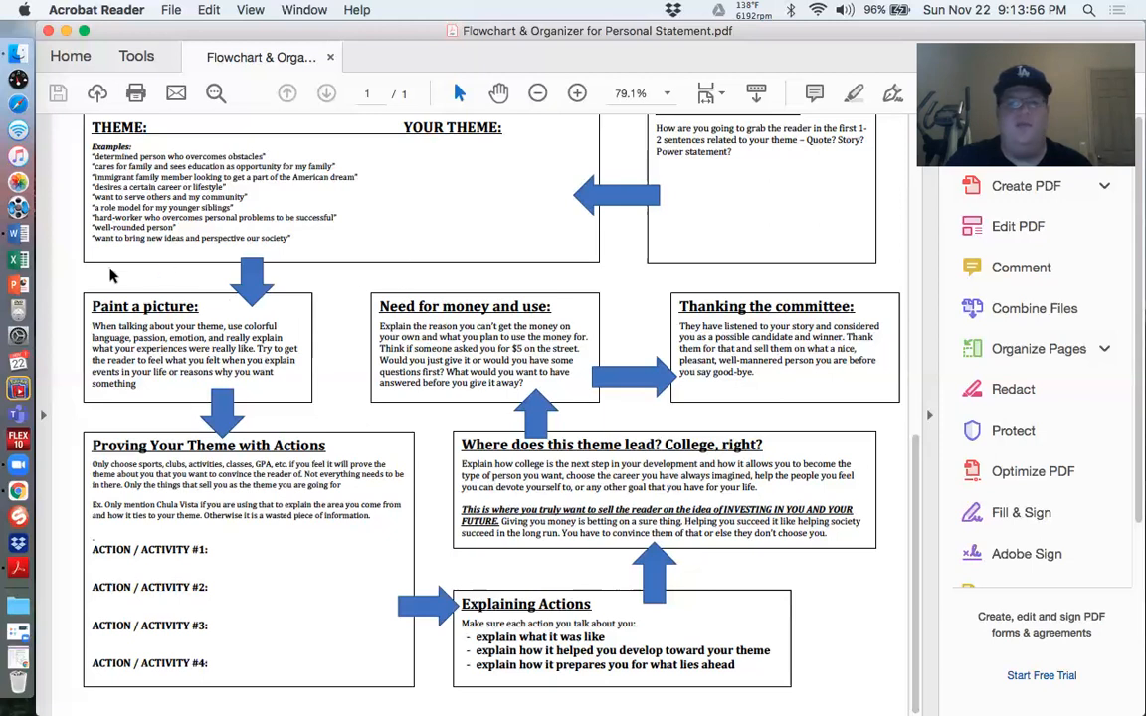
mouse_move(302, 327)
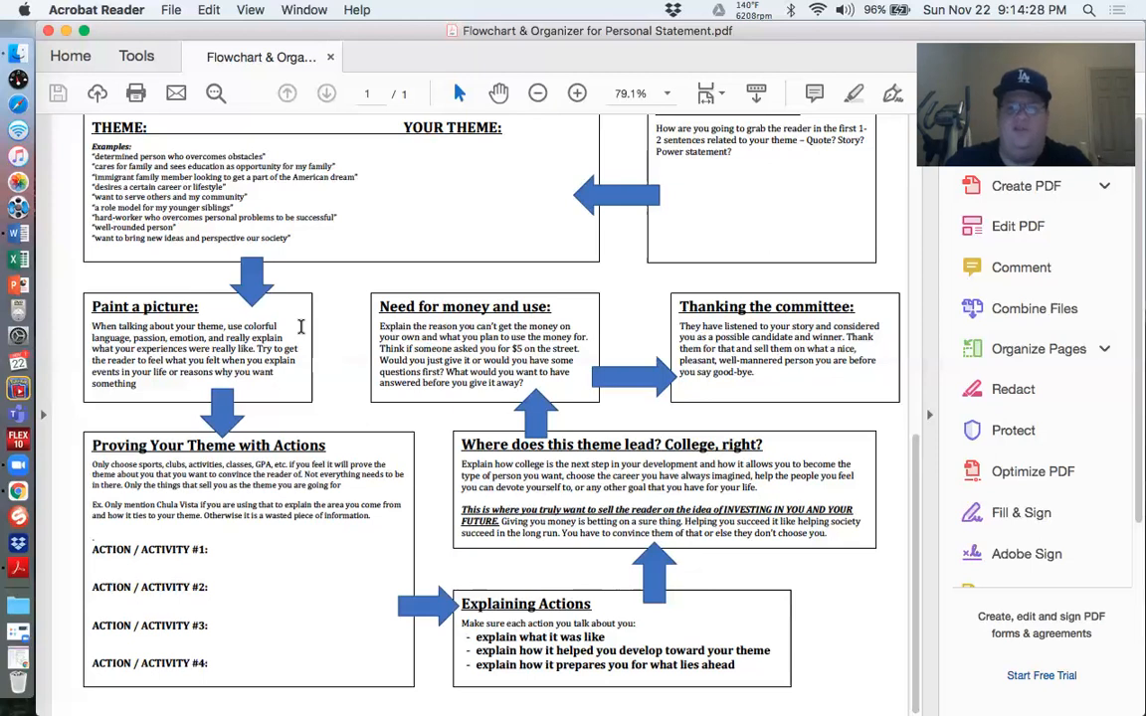
mouse_move(462, 264)
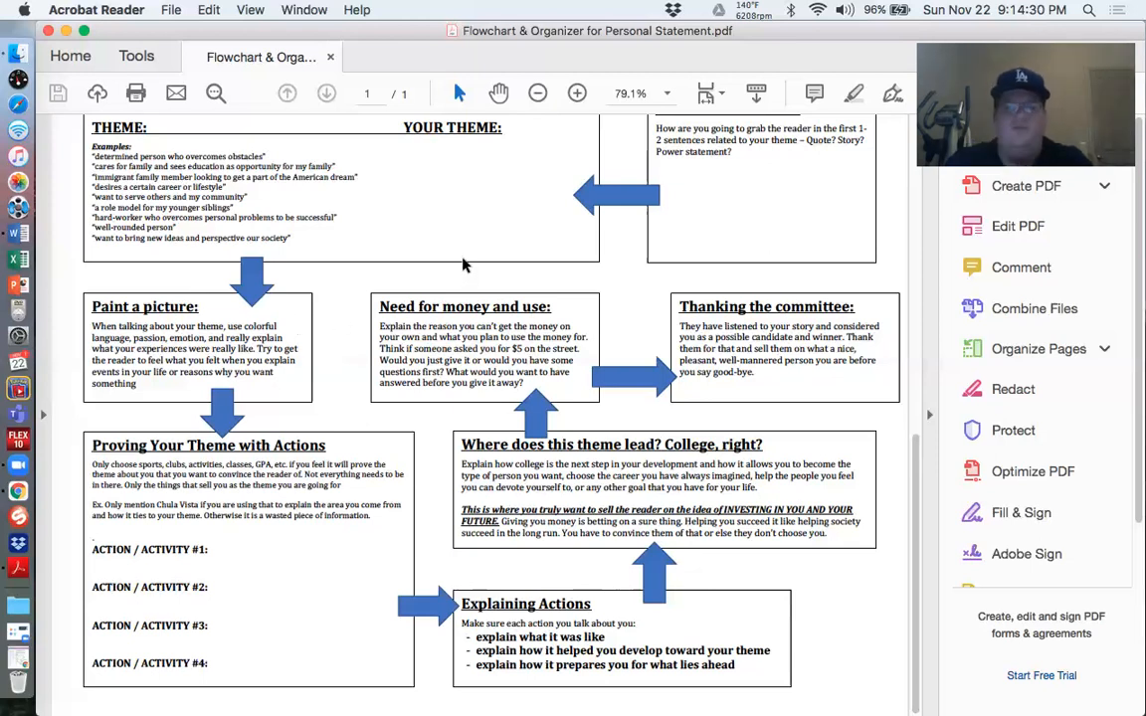
mouse_move(685, 199)
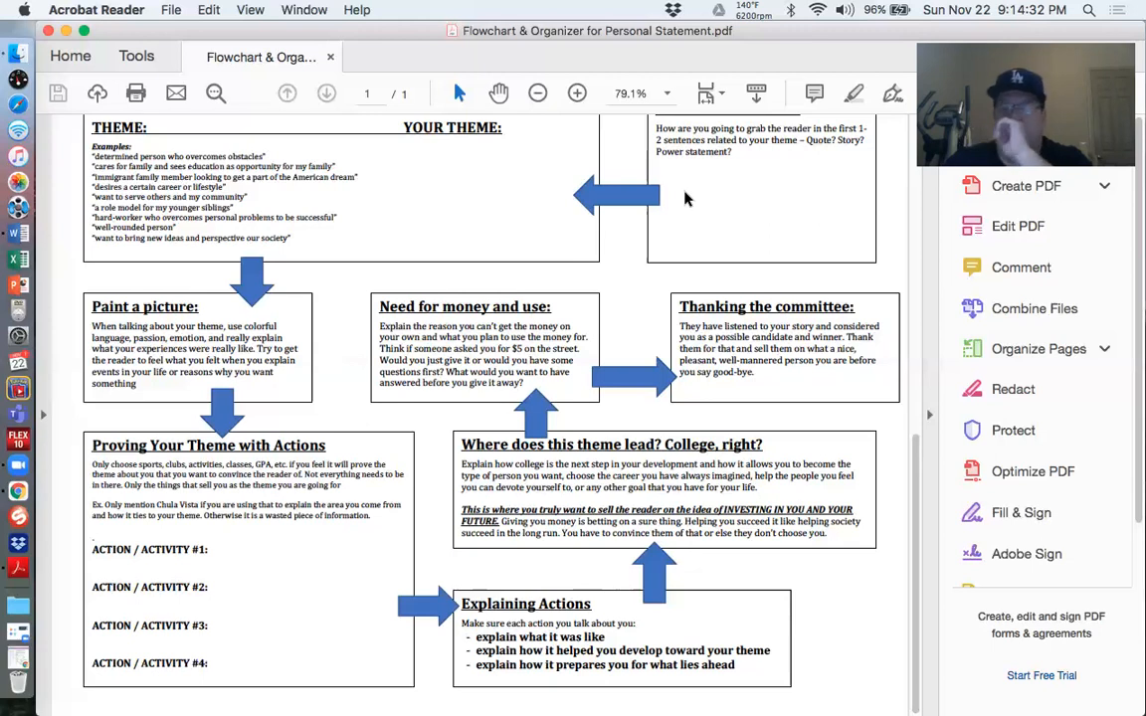
mouse_move(553, 244)
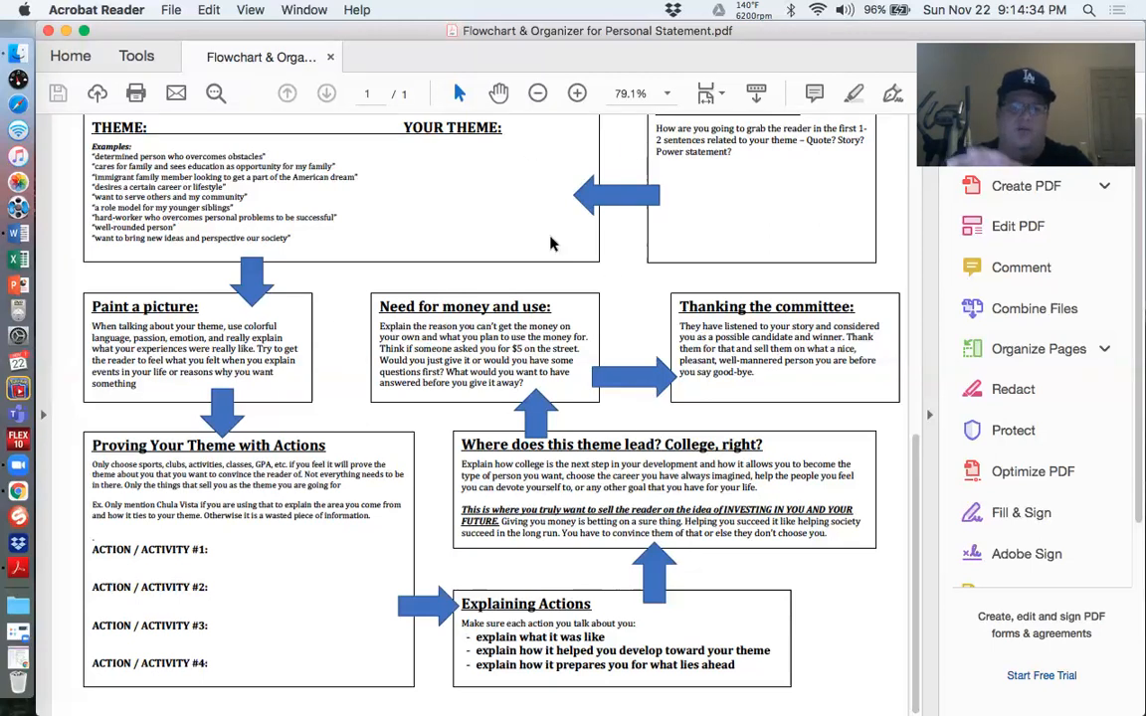